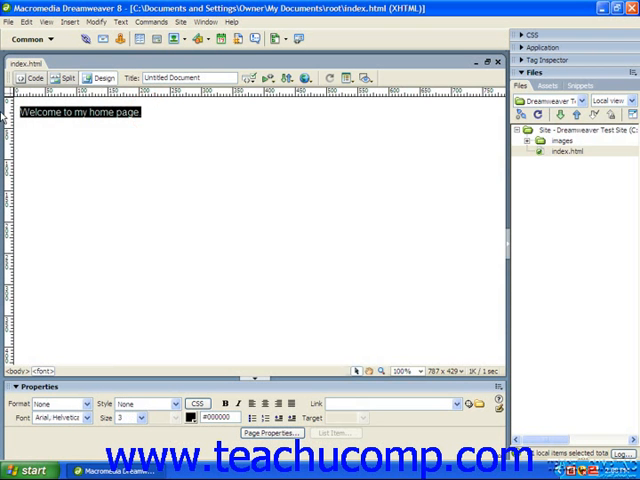
mouse_move(158, 294)
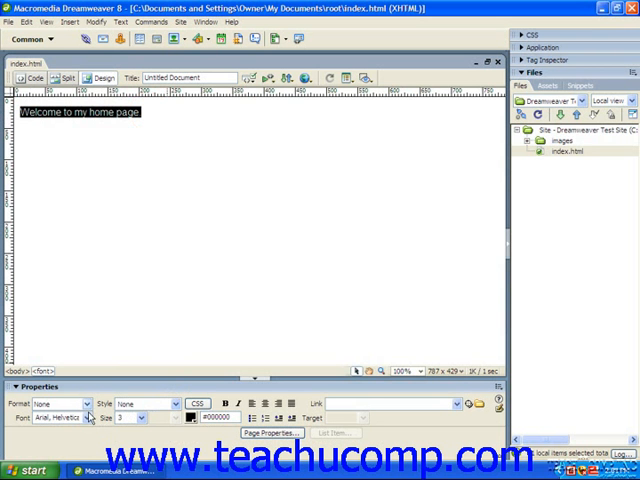
Apply the Arial, Helvetica, sans-serif font family to the welcome text via the Properties panel
left_click(92, 416)
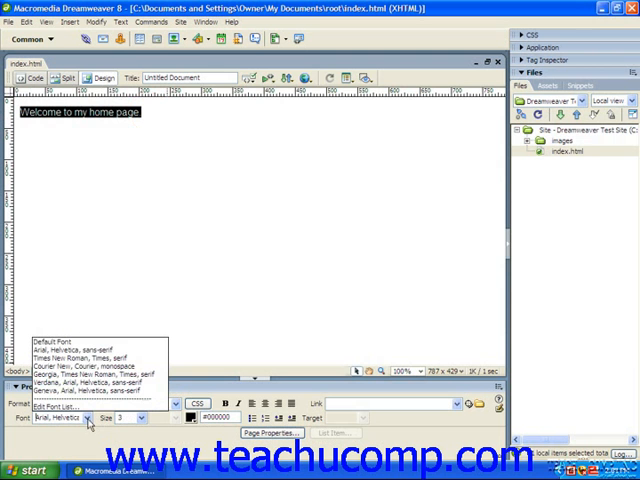
mouse_move(78, 352)
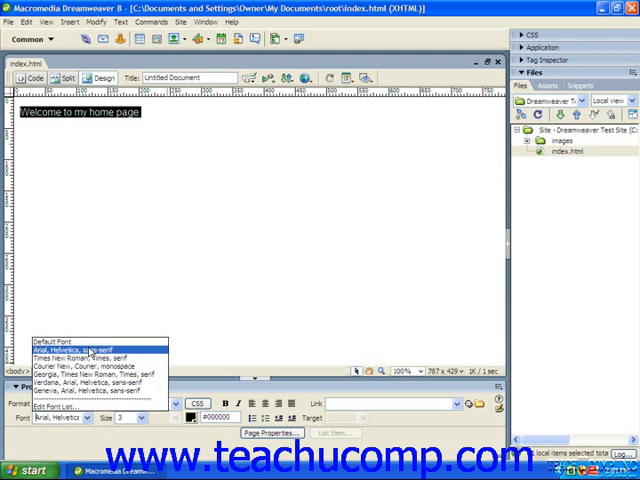
left_click(84, 348)
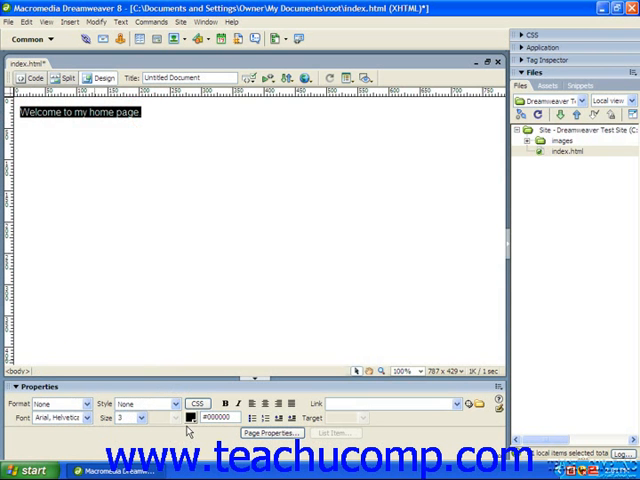
mouse_move(178, 432)
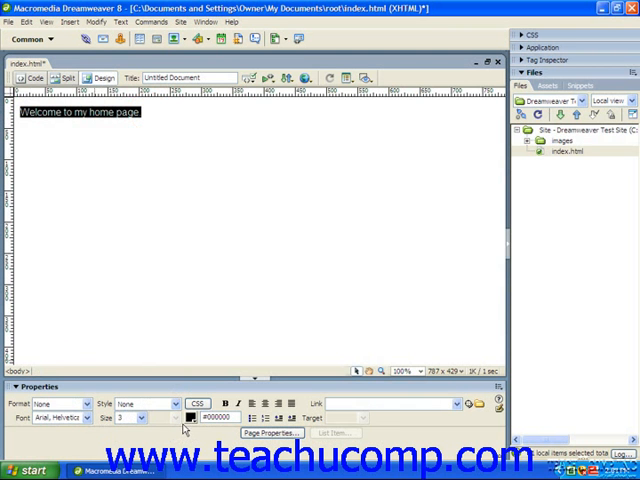
mouse_move(200, 404)
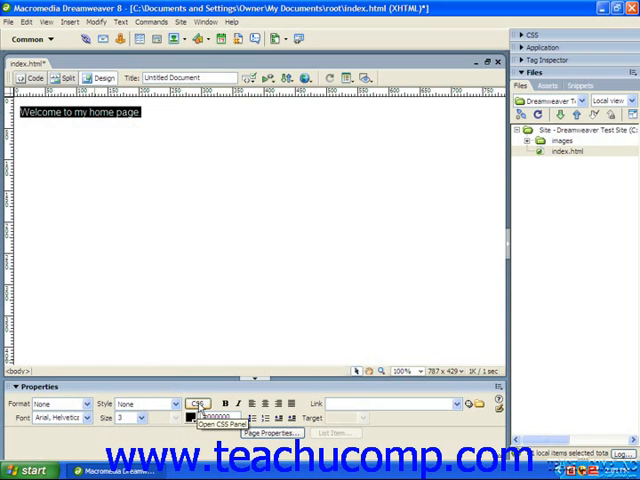